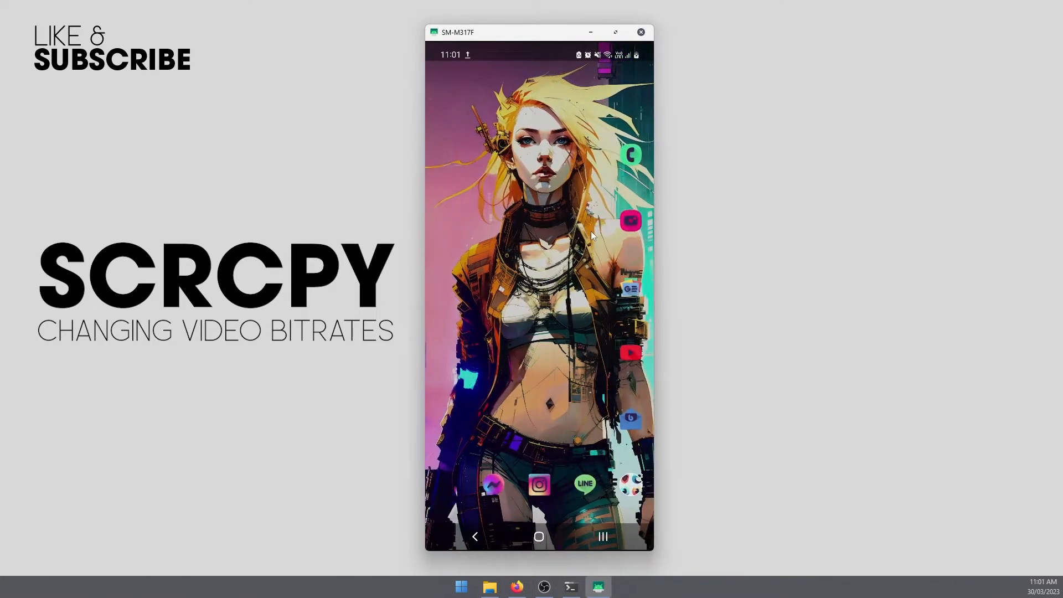
pyautogui.moveTo(611, 274)
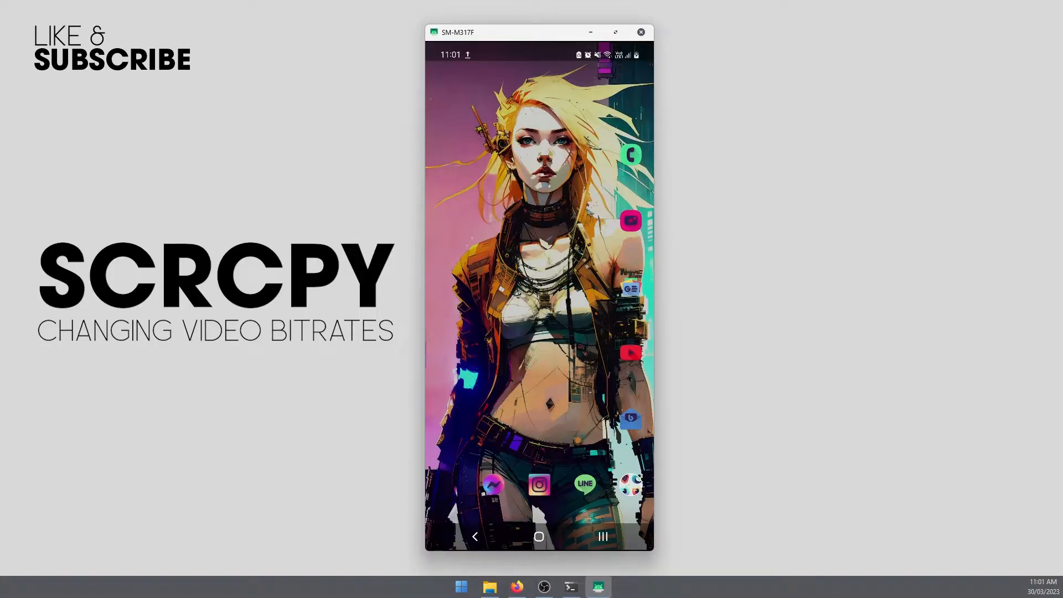
pyautogui.moveTo(449, 531)
pyautogui.write('cmd')
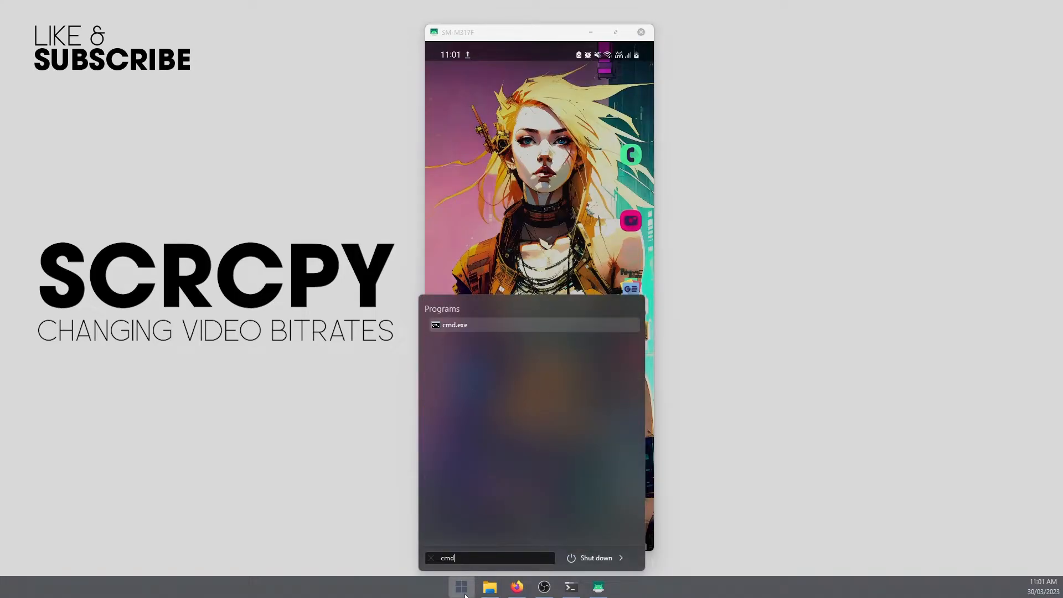
# Launch cmd.exe as administrator from its Start search result
pyautogui.rightClick(454, 325)
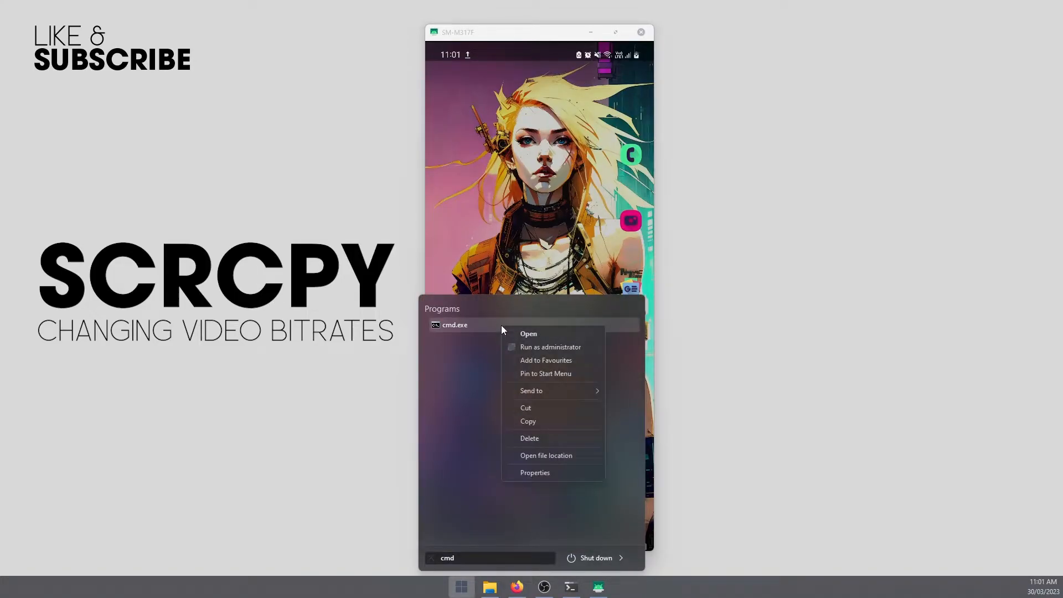
pyautogui.click(550, 346)
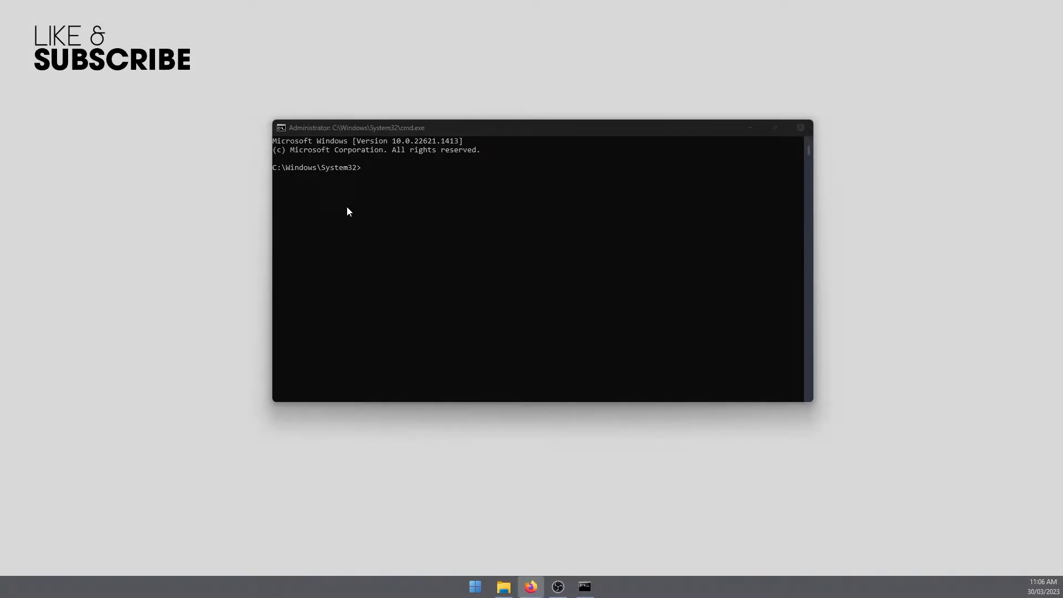
pyautogui.moveTo(554, 177)
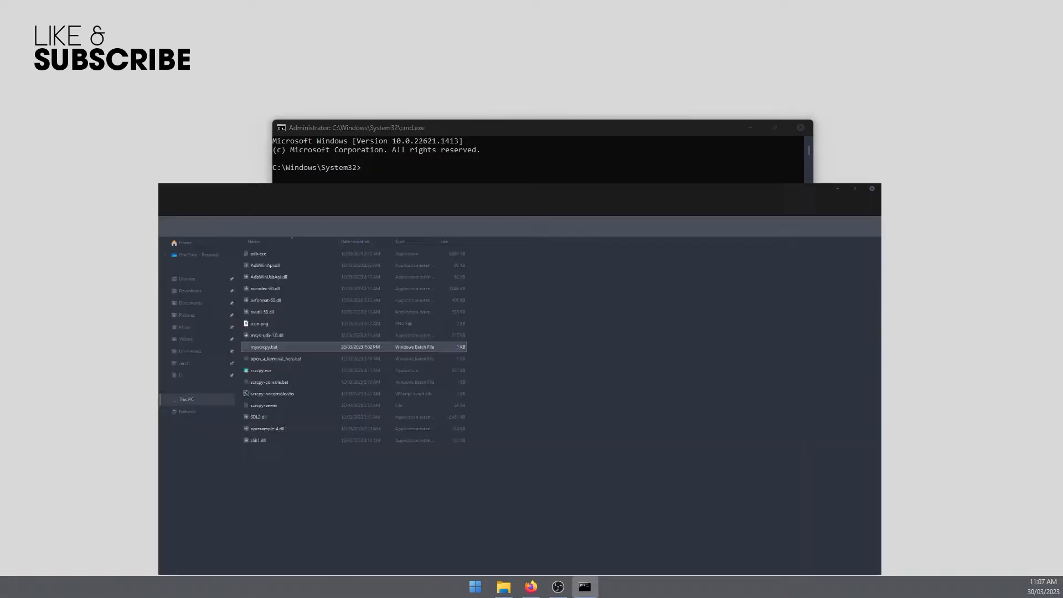
pyautogui.click(856, 188)
pyautogui.write('c')
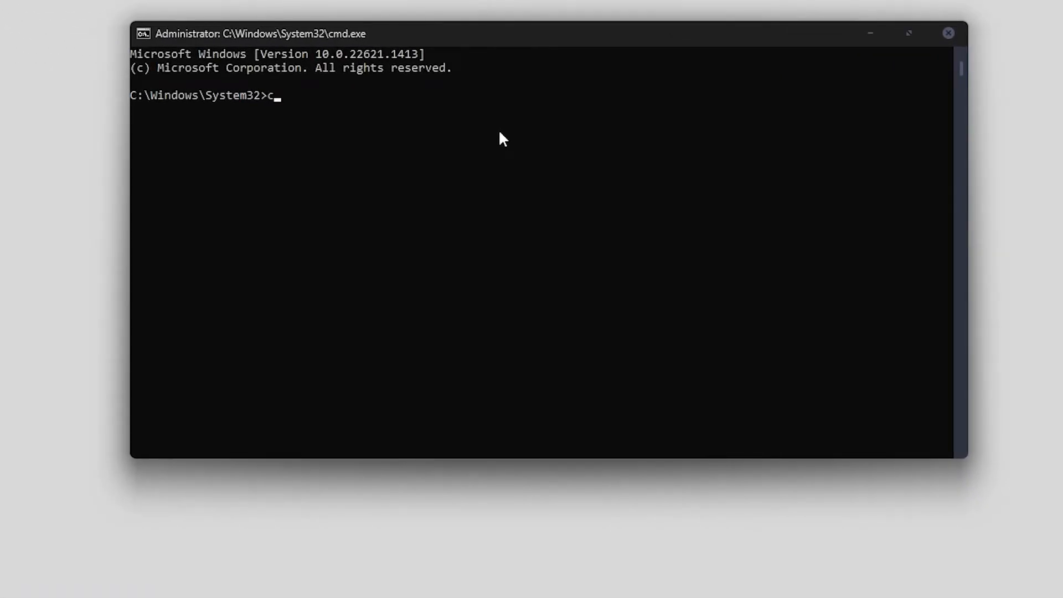
pyautogui.write('d H:\\SCRCPY\\scrcpy-win64-v2.0')
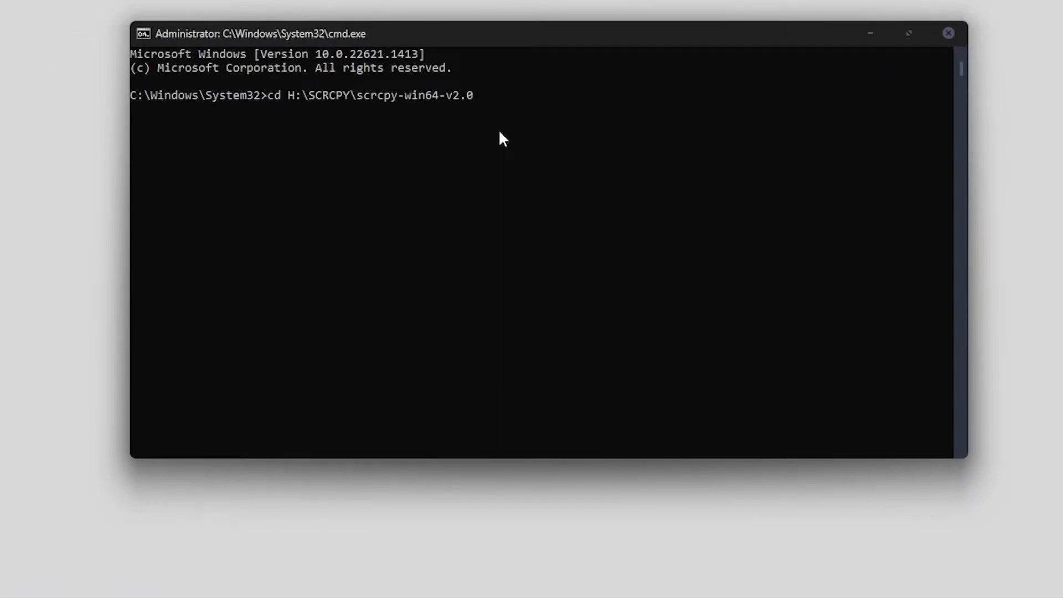
pyautogui.moveTo(266, 95); pyautogui.dragTo(472, 95)
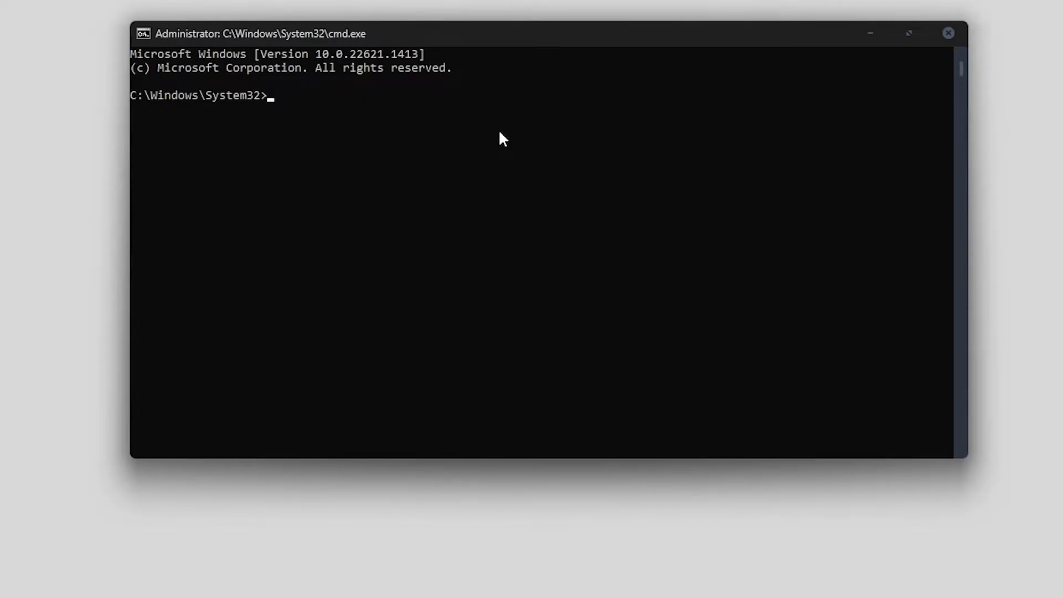
# Switch to drive H: and change directory to H:\SCRCPY\scrcpy-win64-v2.0
pyautogui.write('H:')
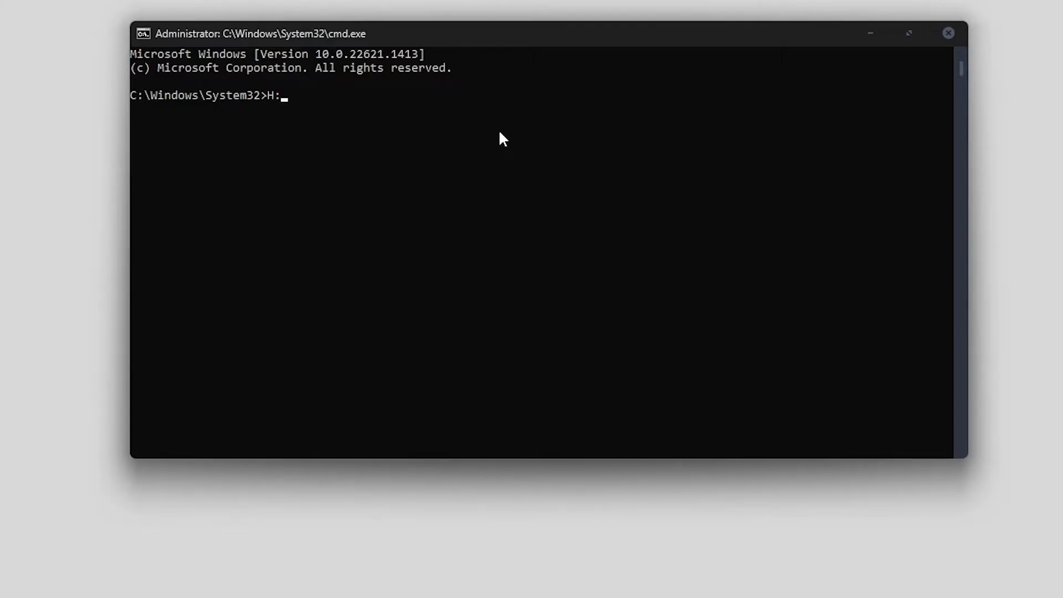
pyautogui.press('Enter')
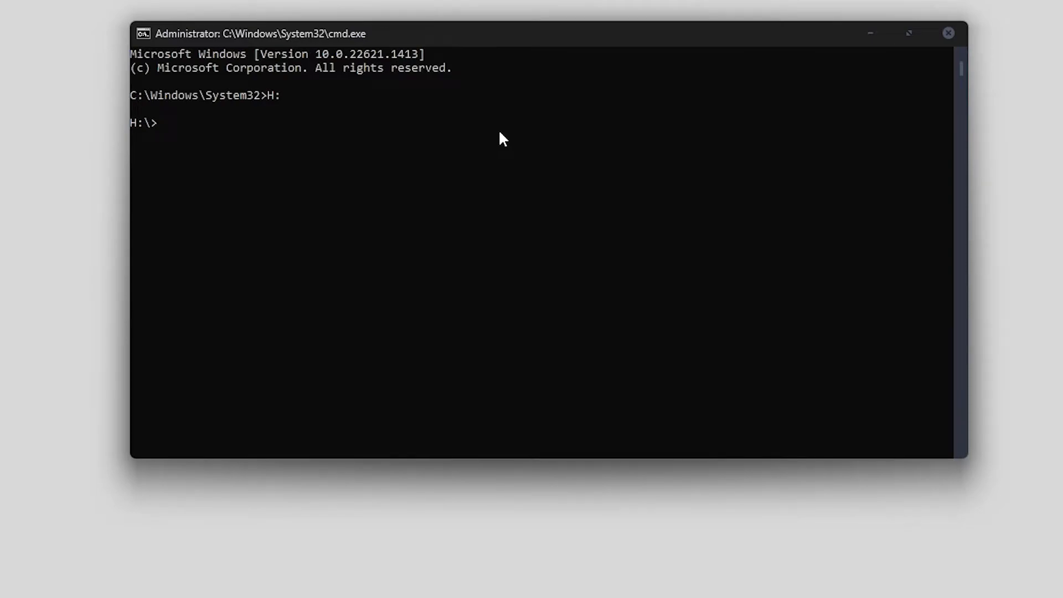
pyautogui.write('cd')
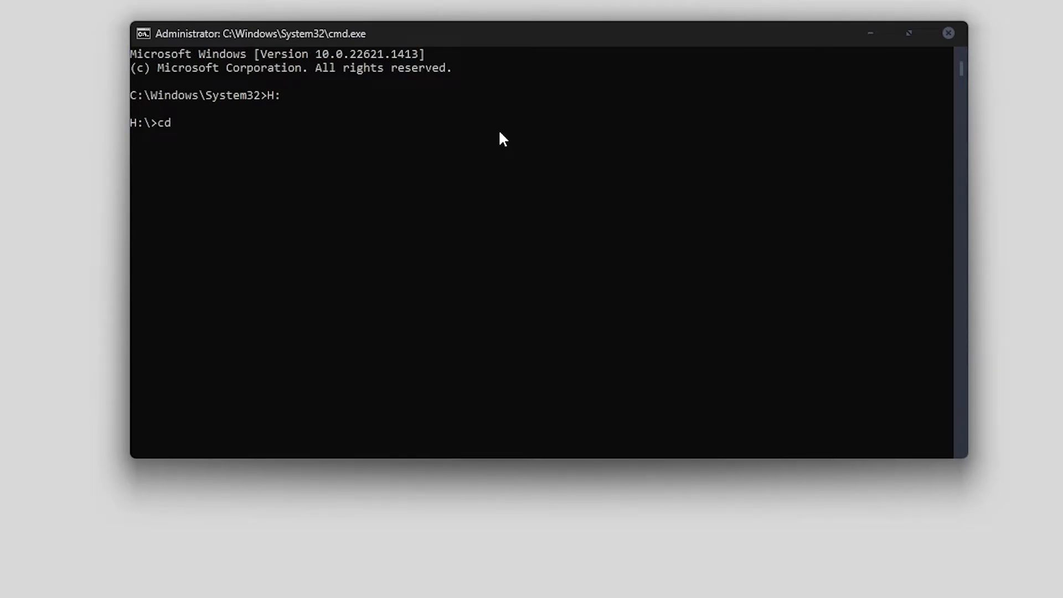
pyautogui.write('H:\\SCRCPY\\scrcpy-win64-v2.0')
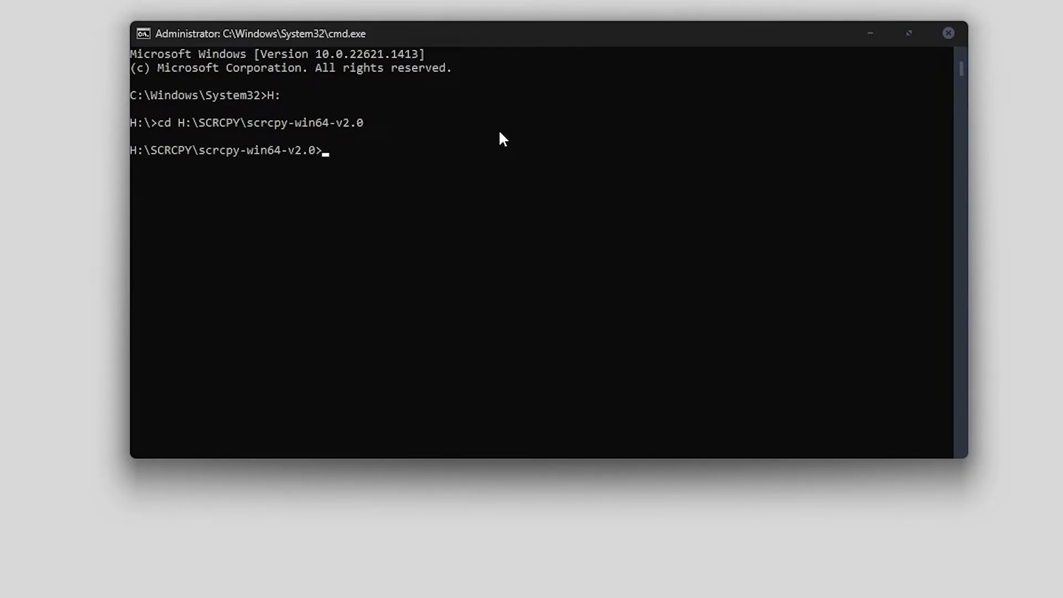
pyautogui.moveTo(114, 179)
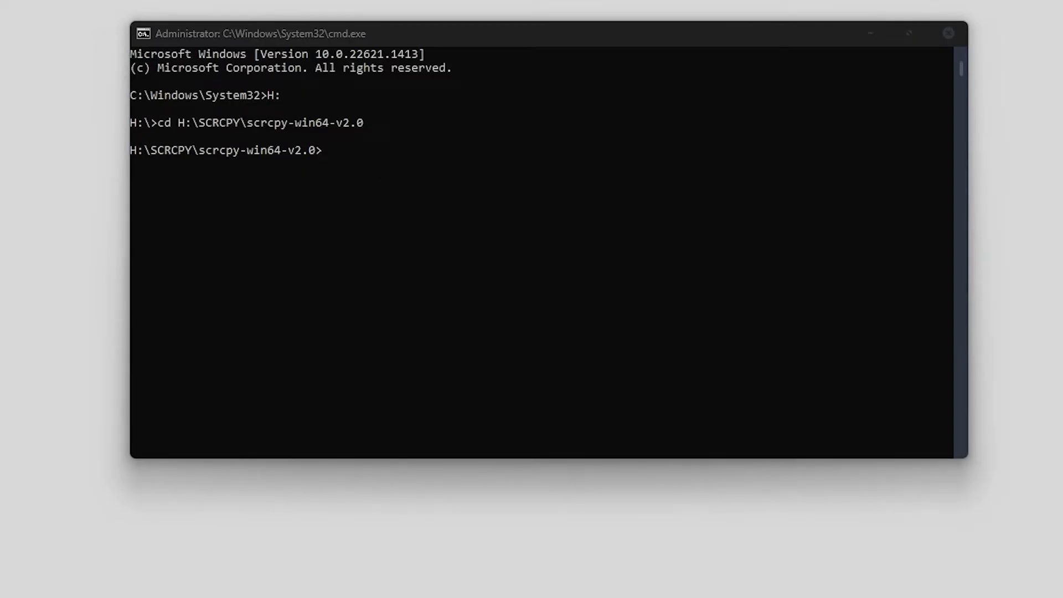
# Run scrcpy --video-bit-rate=16M to mirror the phone's screen on the desktop
pyautogui.write('scrcpy --video-bit-rate=2M')
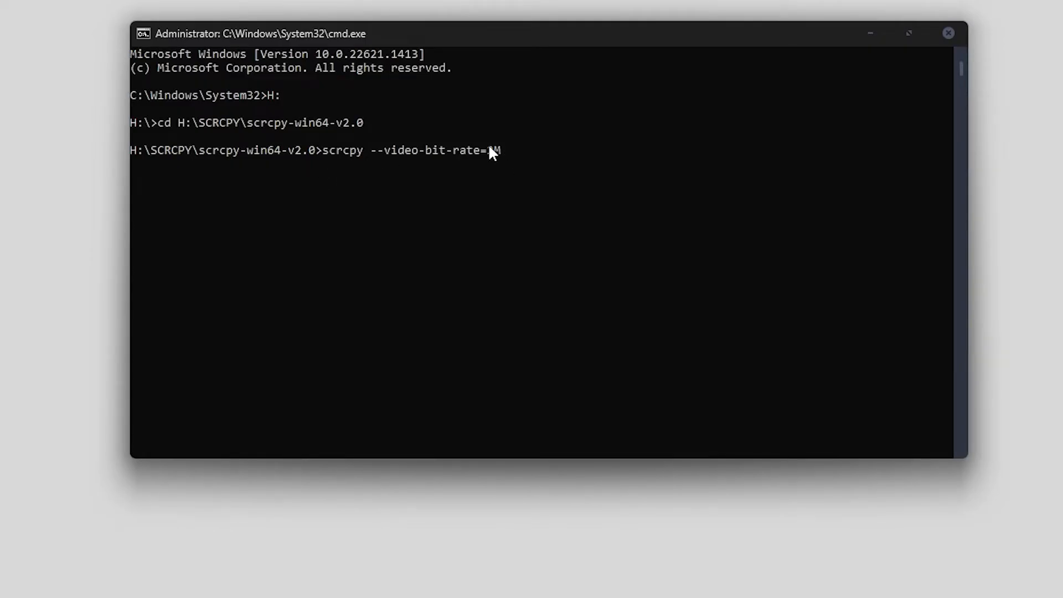
pyautogui.write('2')
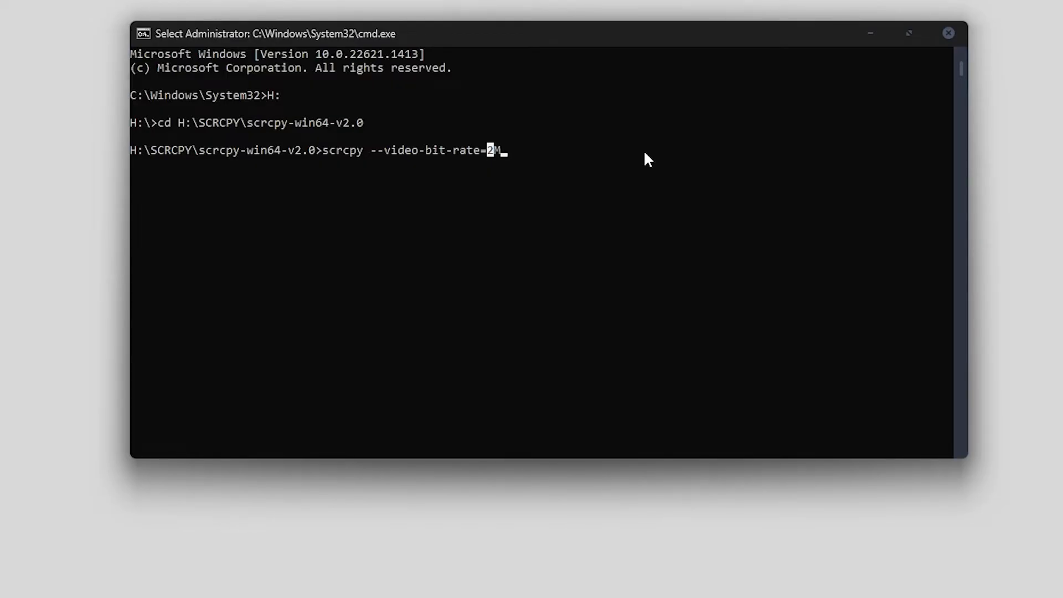
pyautogui.write('16')
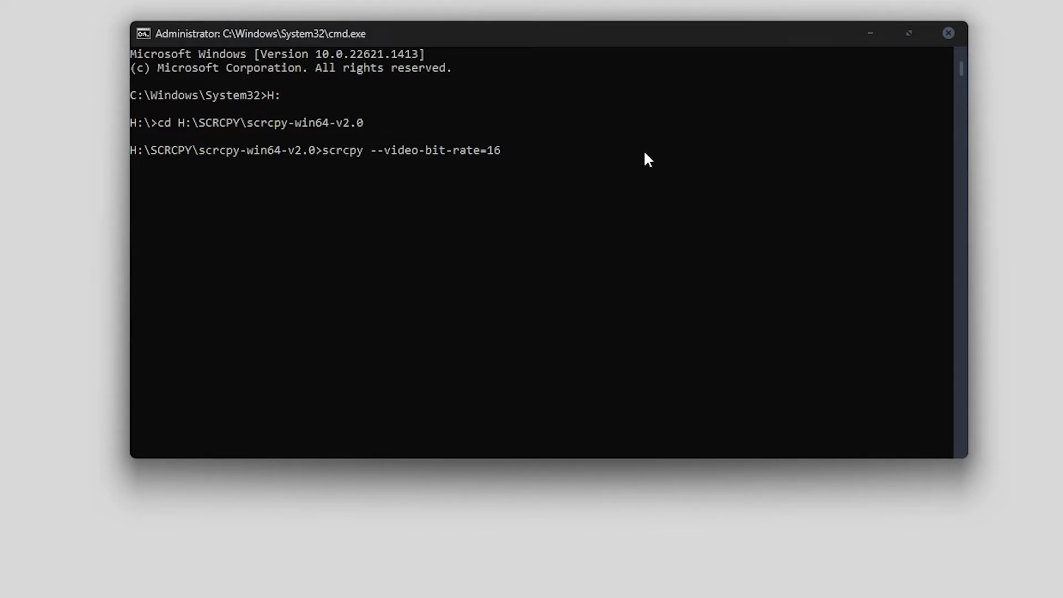
pyautogui.write('M')
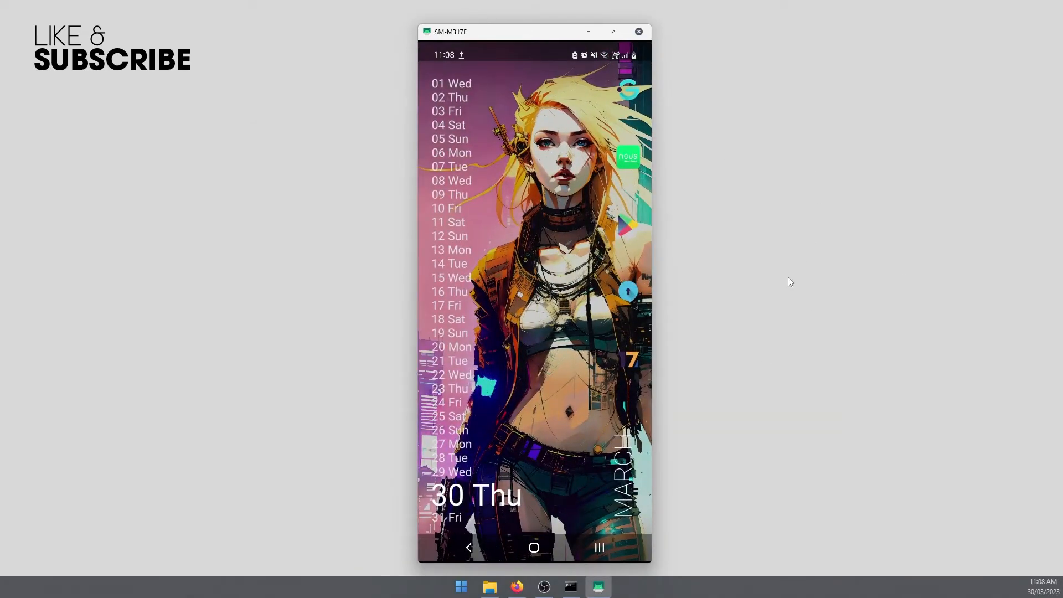
pyautogui.moveTo(806, 343)
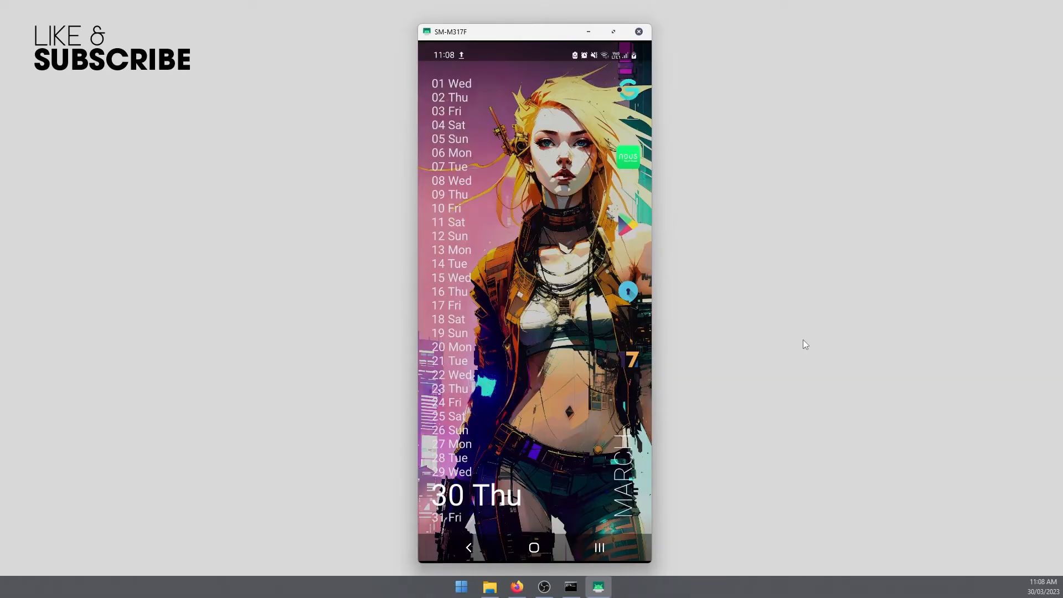